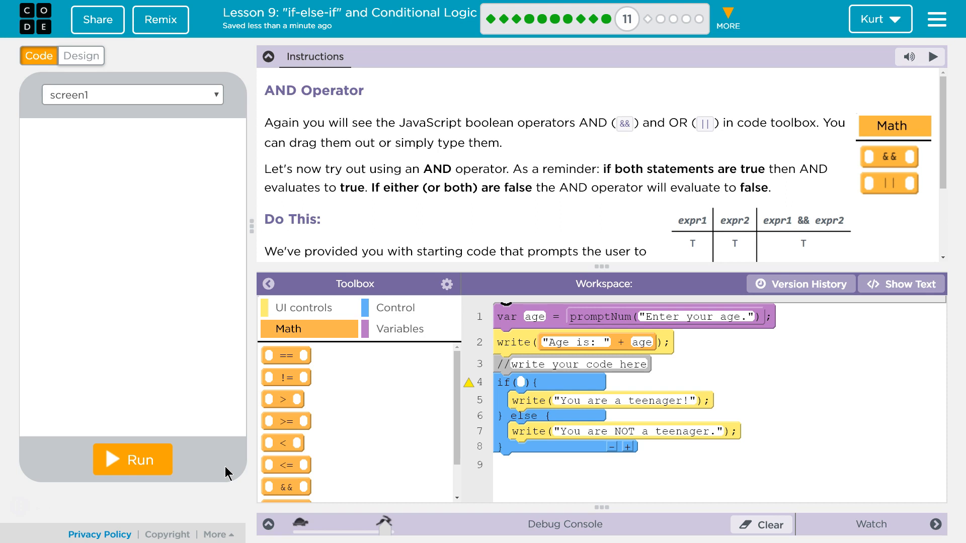
{"action": "mouse_move", "coordinate": [414, 524]}
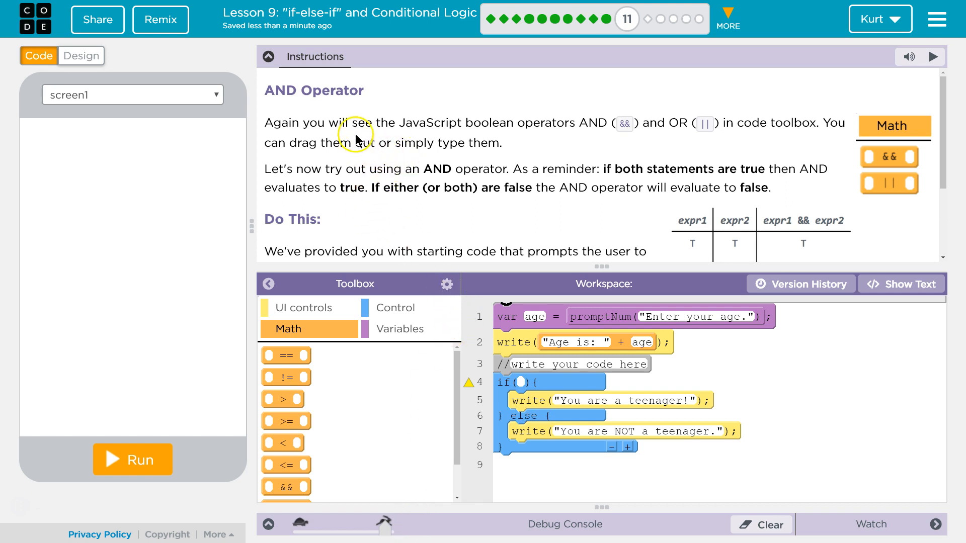
{"action": "mouse_move", "coordinate": [442, 123]}
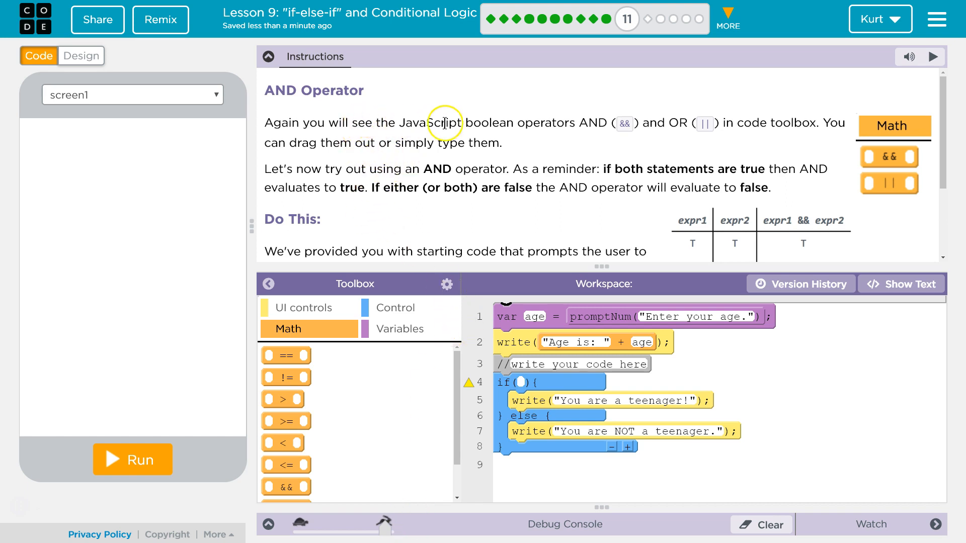
{"action": "mouse_move", "coordinate": [488, 119]}
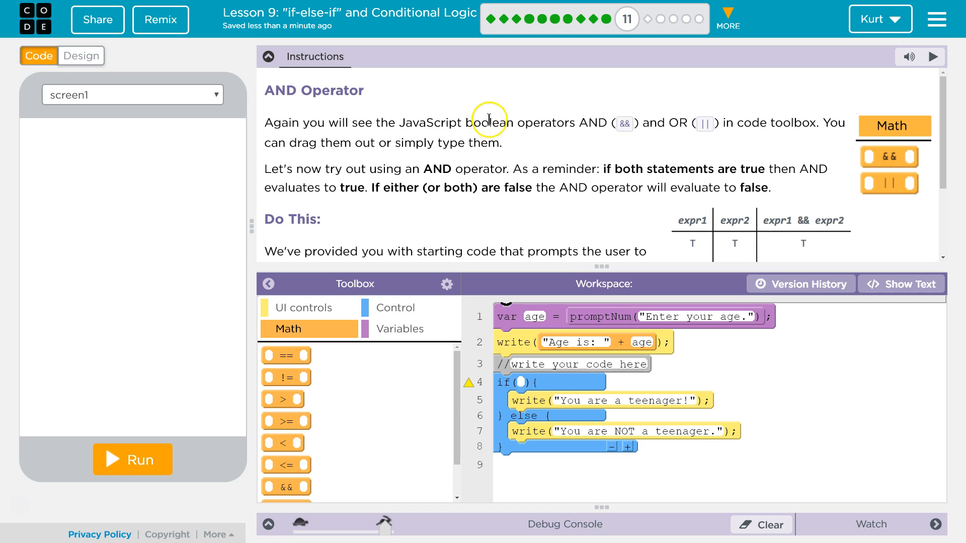
{"action": "mouse_move", "coordinate": [627, 123]}
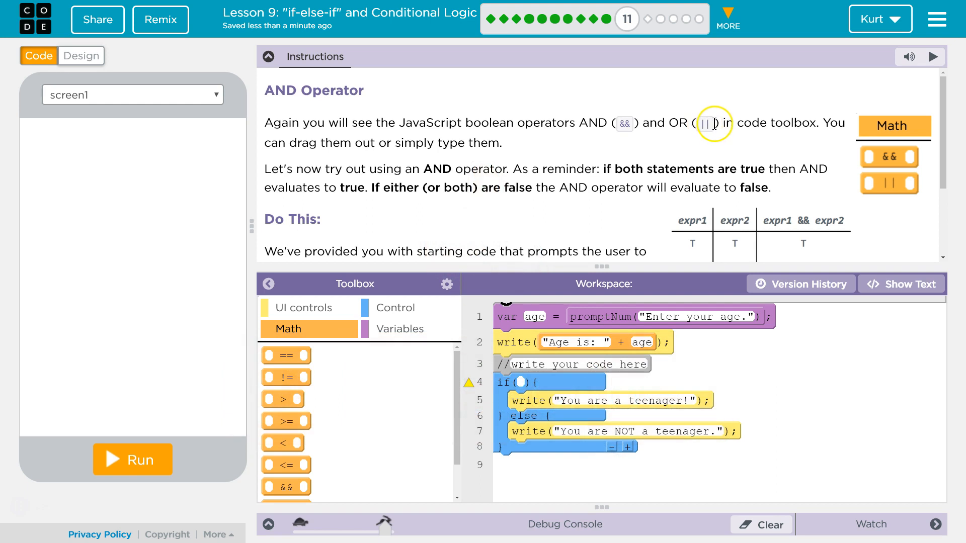
{"action": "mouse_move", "coordinate": [790, 120]}
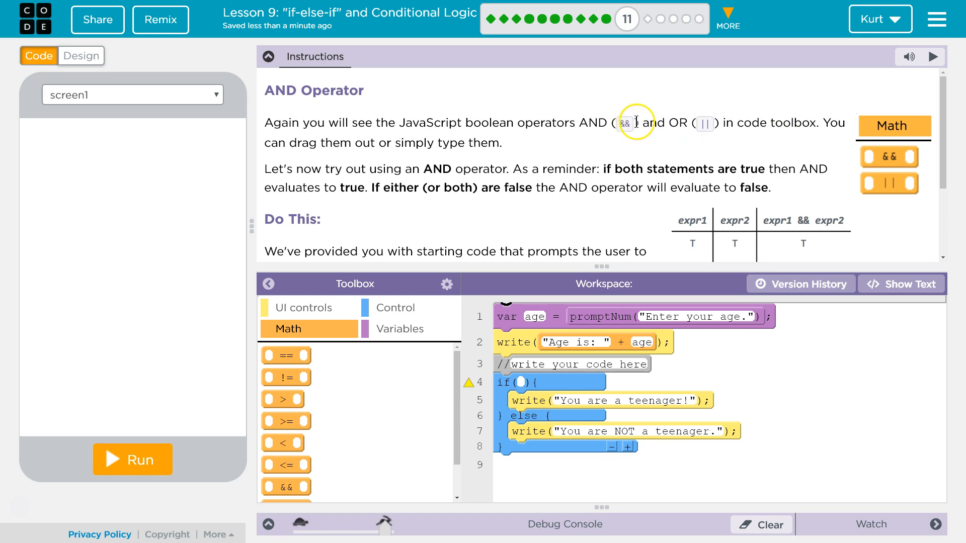
{"action": "mouse_move", "coordinate": [637, 121]}
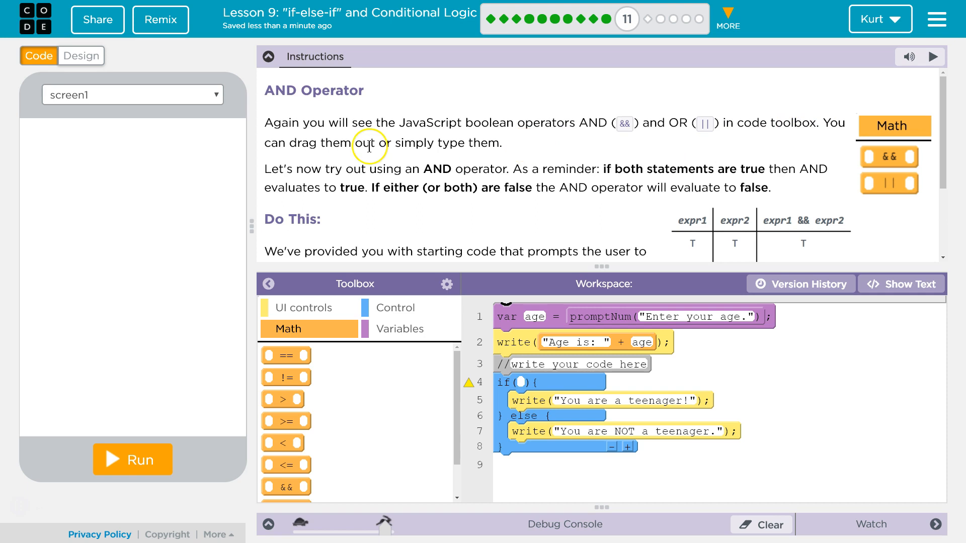
Step: Scroll the task instructions to read the goal: age between 13 and 19
{"action": "scroll", "scroll_direction": "down", "scroll_amount": 3}
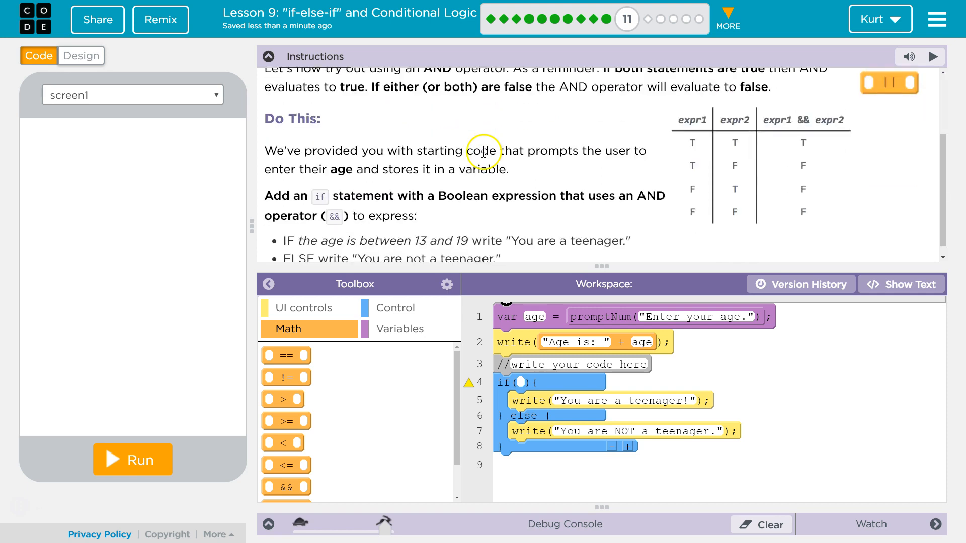
{"action": "scroll", "scroll_direction": "up", "scroll_amount": 3}
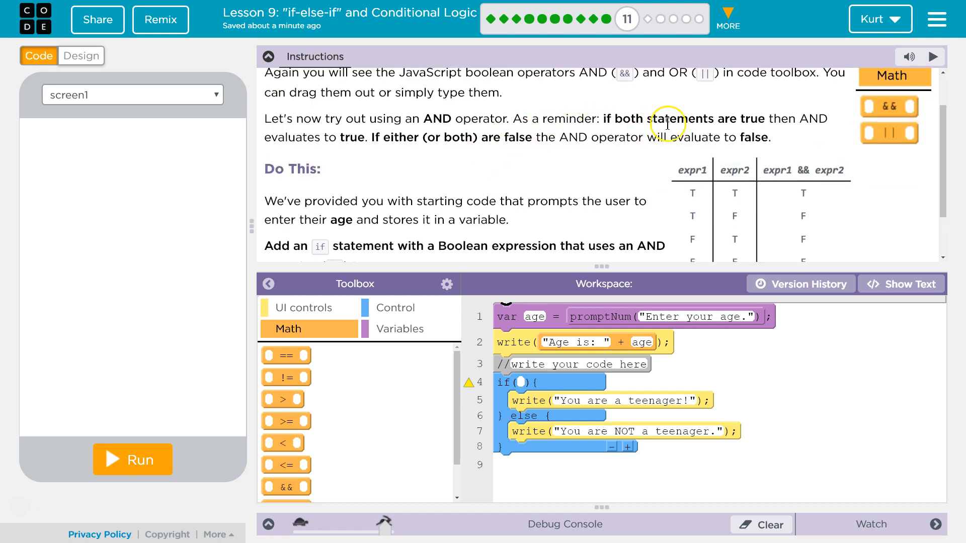
{"action": "mouse_move", "coordinate": [545, 170]}
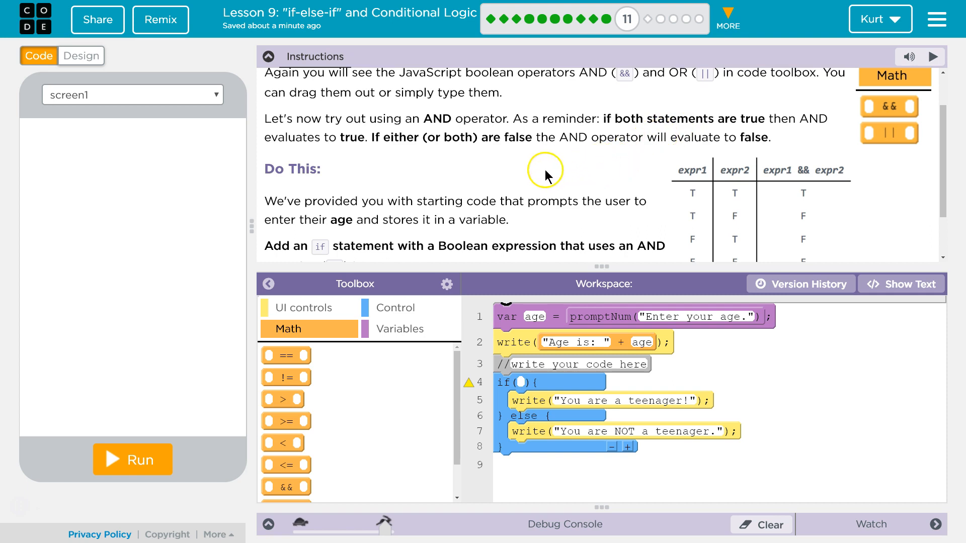
{"action": "mouse_move", "coordinate": [548, 370]}
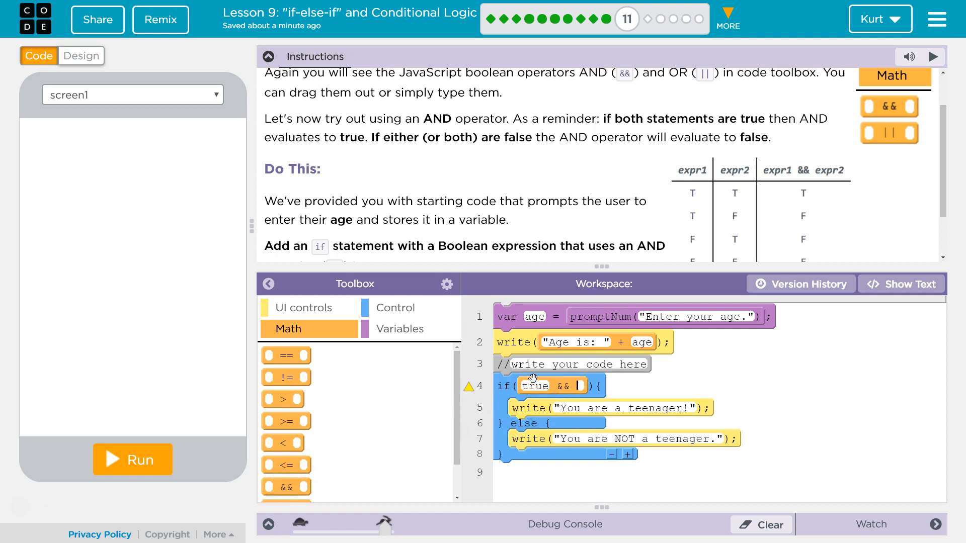
Step: Try sample && operands: true, false, then the comparisons 5<8 and 5<1
{"action": "type", "text": "true"}
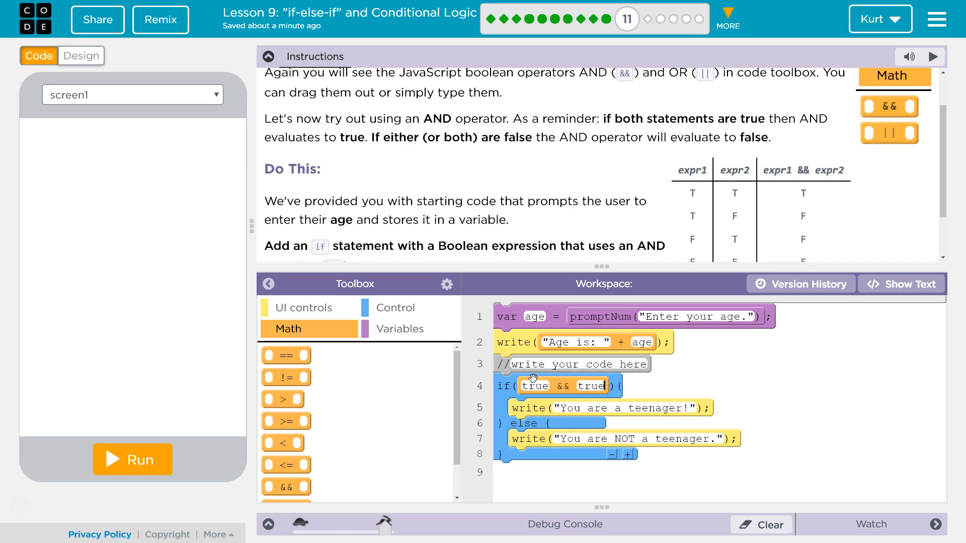
{"action": "type", "text": "false"}
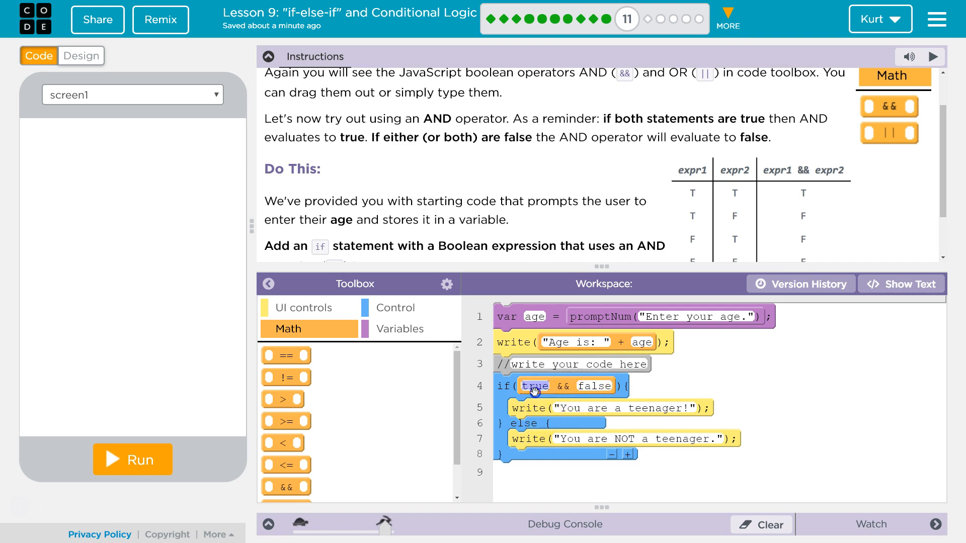
{"action": "type", "text": "5<"}
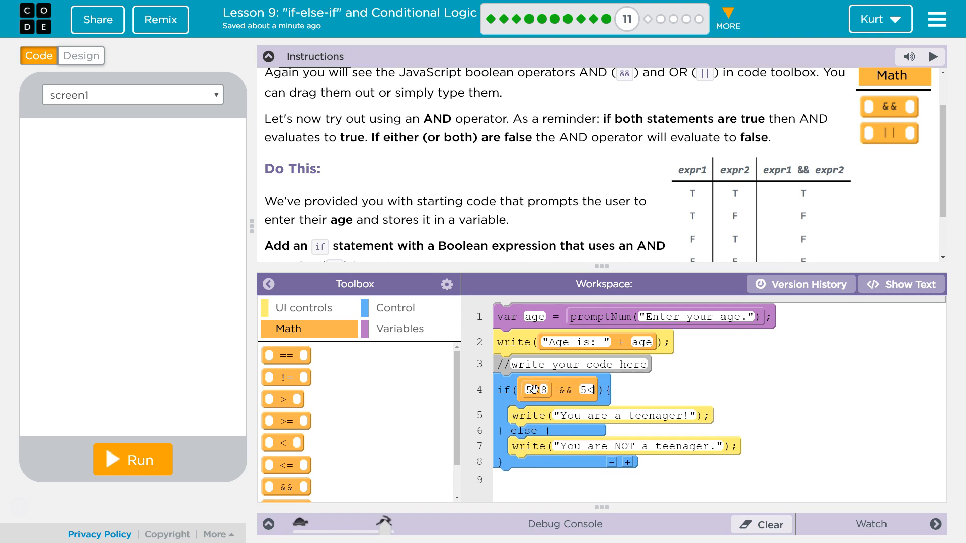
{"action": "type", "text": "1"}
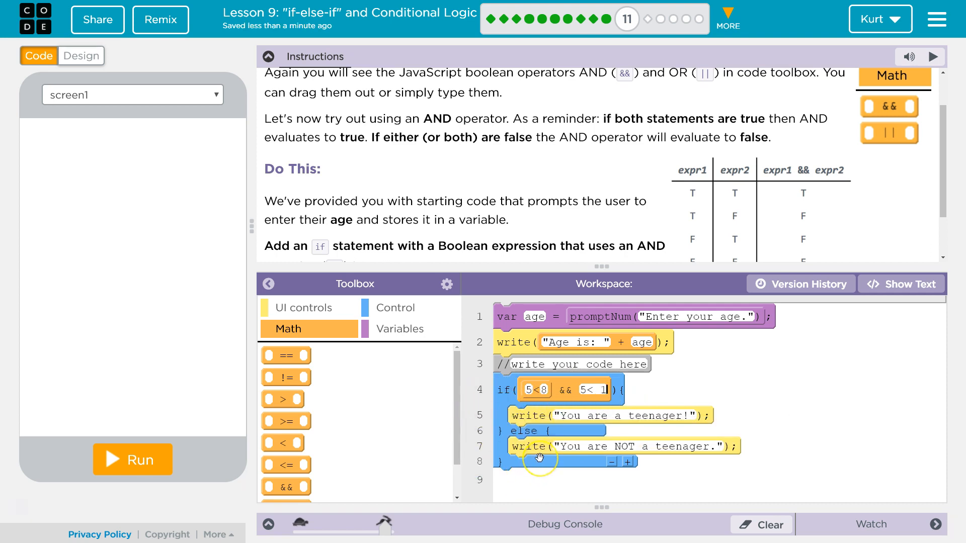
{"action": "mouse_move", "coordinate": [570, 392]}
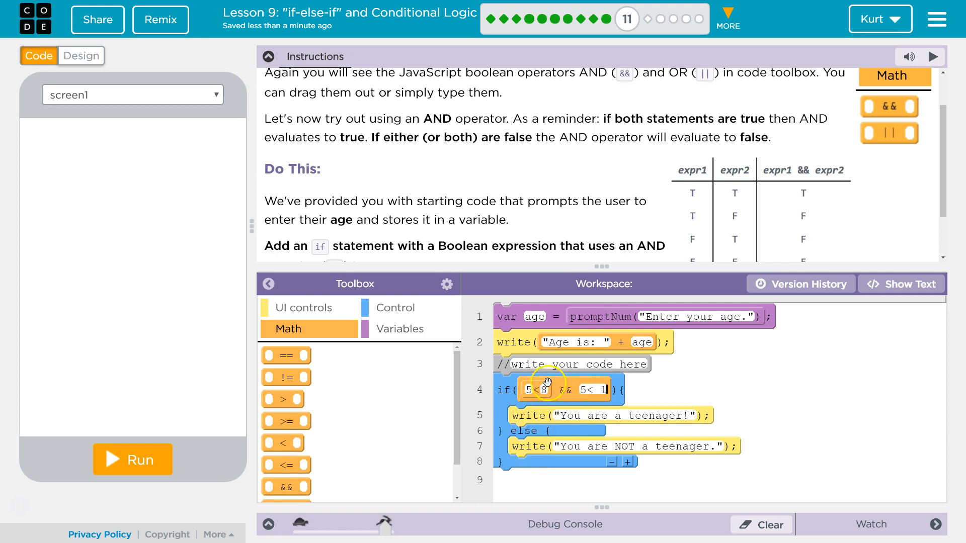
{"action": "mouse_move", "coordinate": [634, 408]}
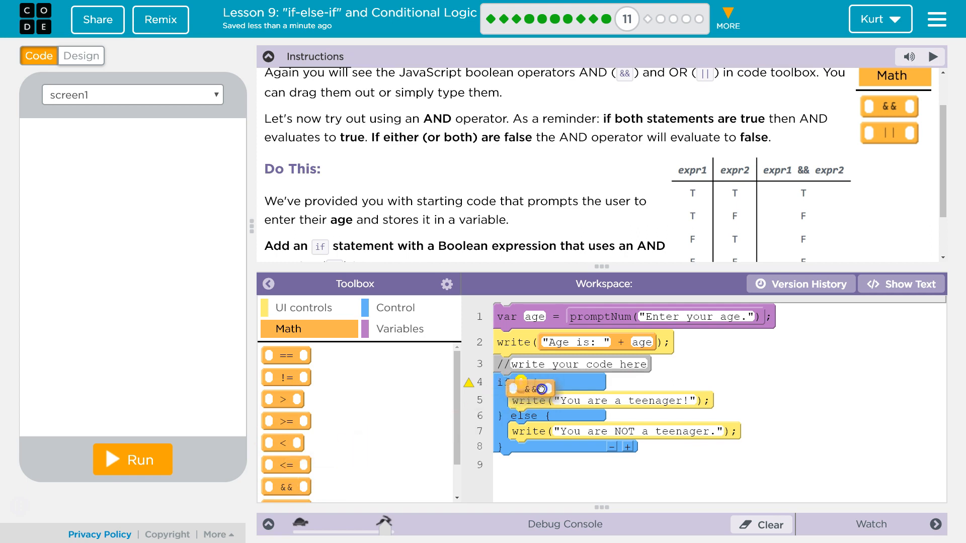
{"action": "scroll", "scroll_direction": "down", "scroll_amount": 3}
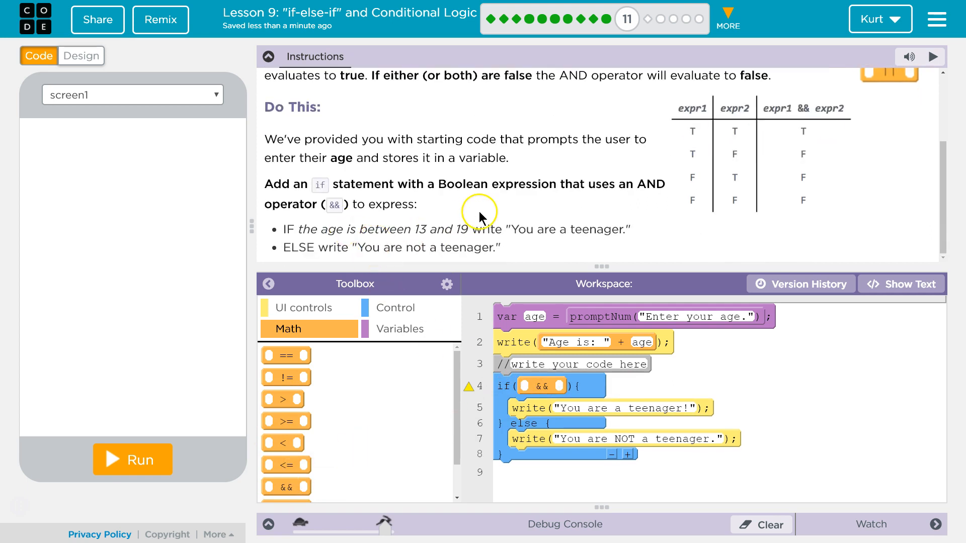
{"action": "mouse_move", "coordinate": [637, 198]}
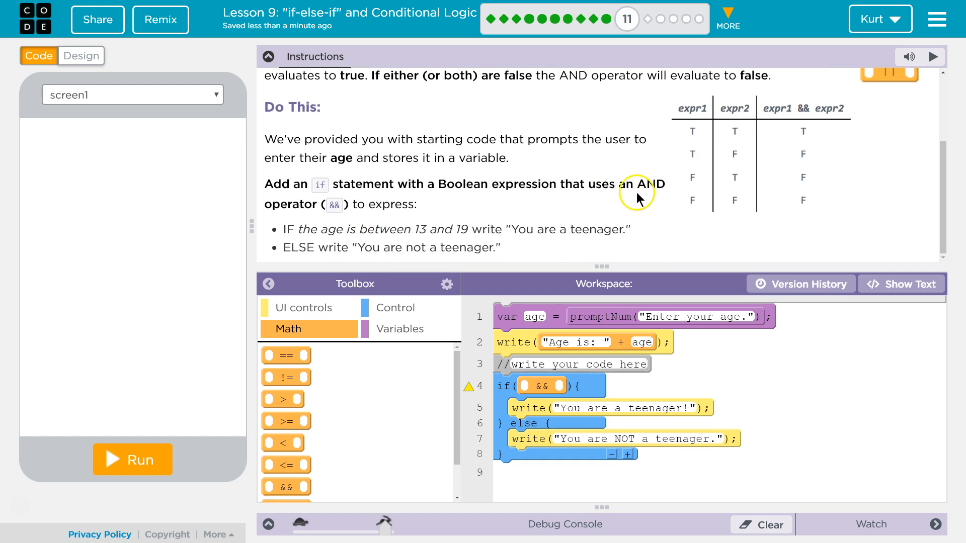
{"action": "mouse_move", "coordinate": [562, 235]}
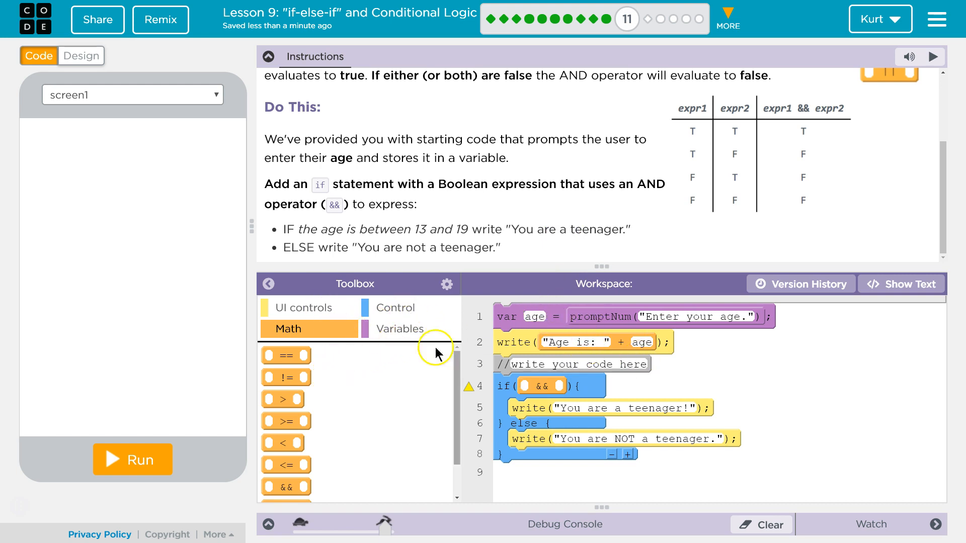
{"action": "mouse_move", "coordinate": [285, 355]}
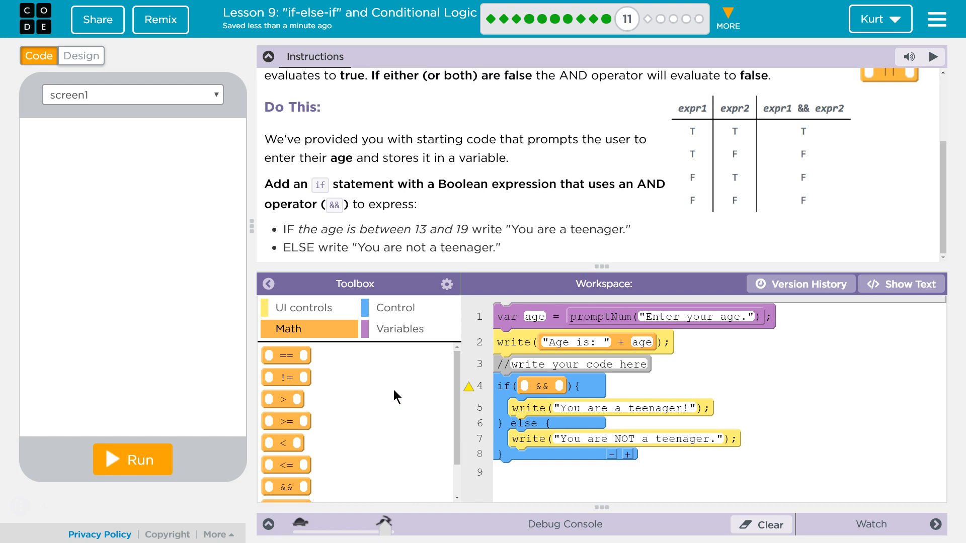
{"action": "mouse_move", "coordinate": [395, 389]}
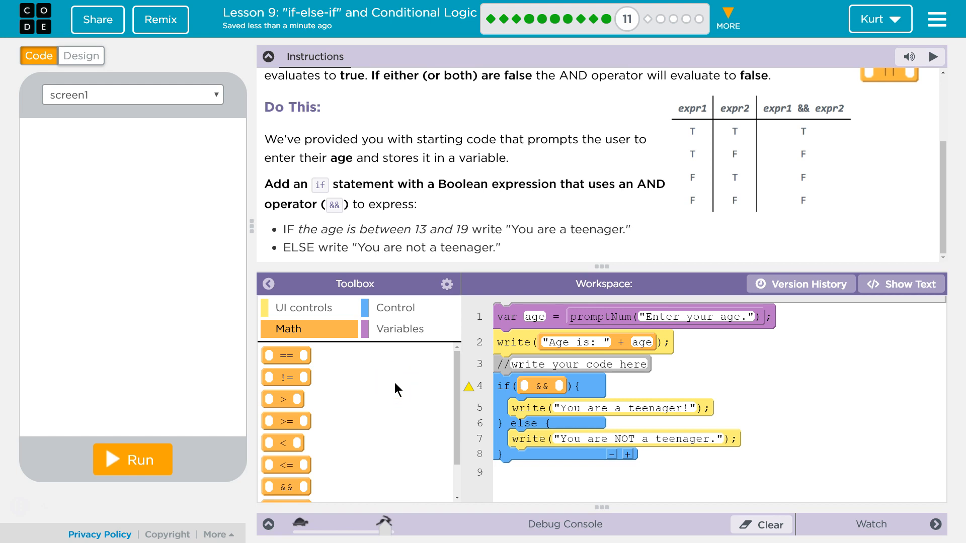
{"action": "mouse_move", "coordinate": [342, 442]}
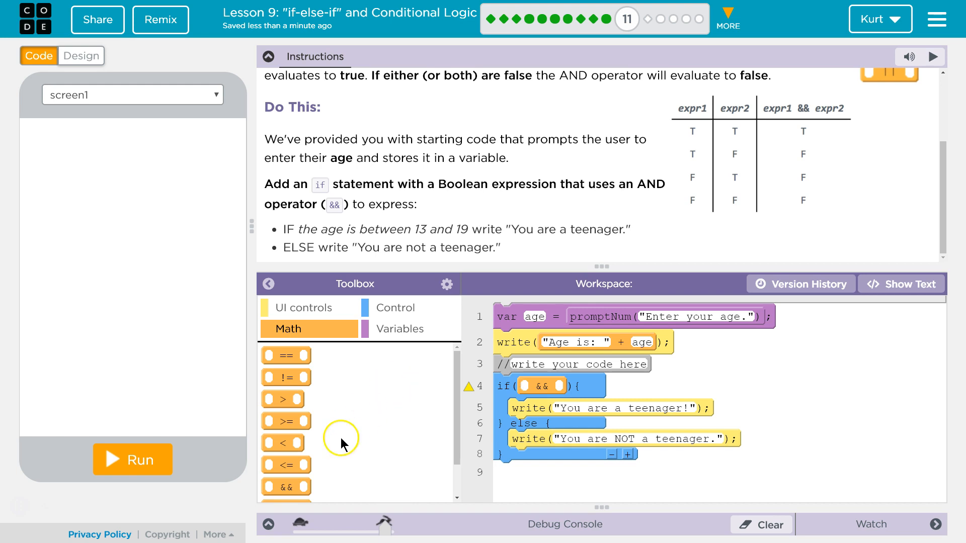
{"action": "scroll", "scroll_direction": "down", "scroll_amount": 3}
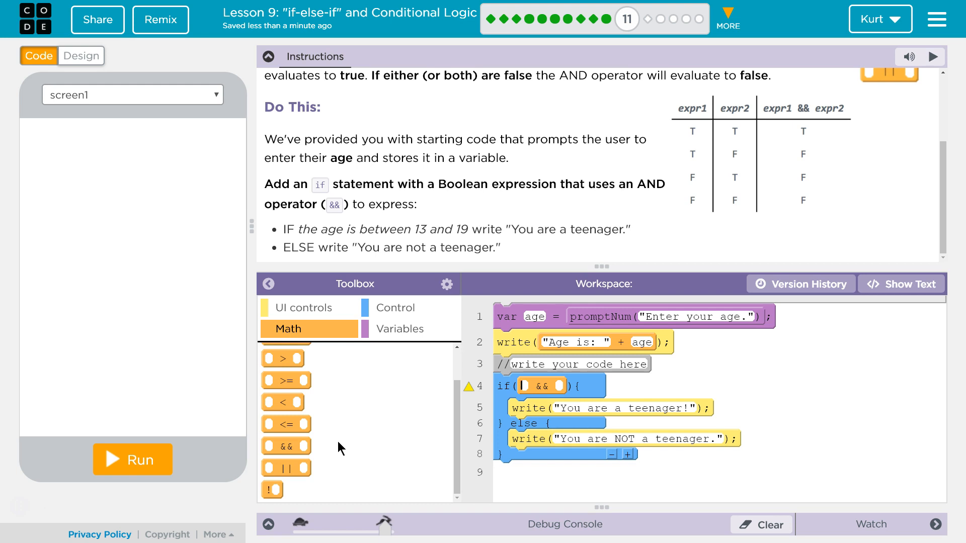
{"action": "mouse_move", "coordinate": [286, 379]}
{"action": "type", "text": "19"}
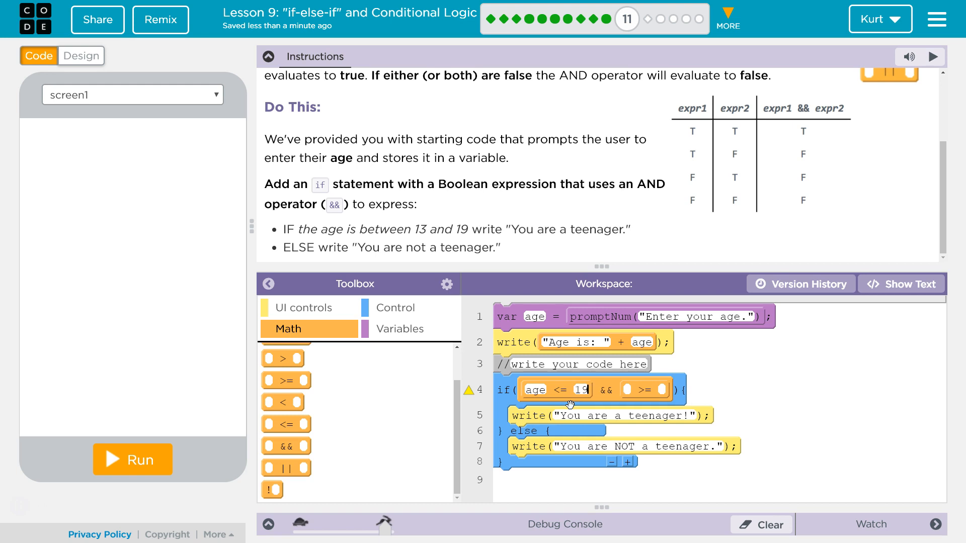
Step: Fill the AND block's comparisons so it reads age >= 13 && age <= 19
{"action": "left_click", "coordinate": [535, 390]}
{"action": "type", "text": " age >= 13 &&"}
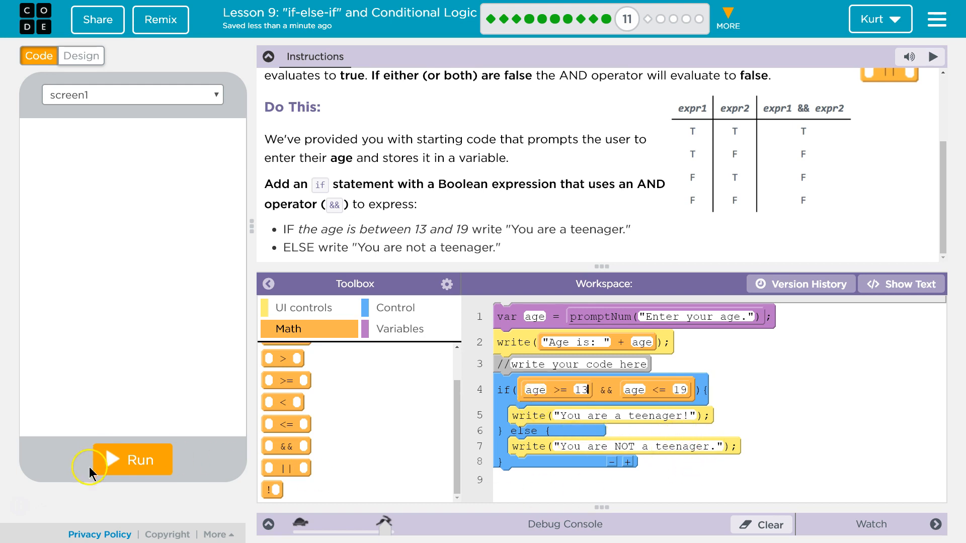
Step: Run the app with ages 15 and 22; age 22 prints 'You are NOT a teenager.'
{"action": "left_click", "coordinate": [132, 459]}
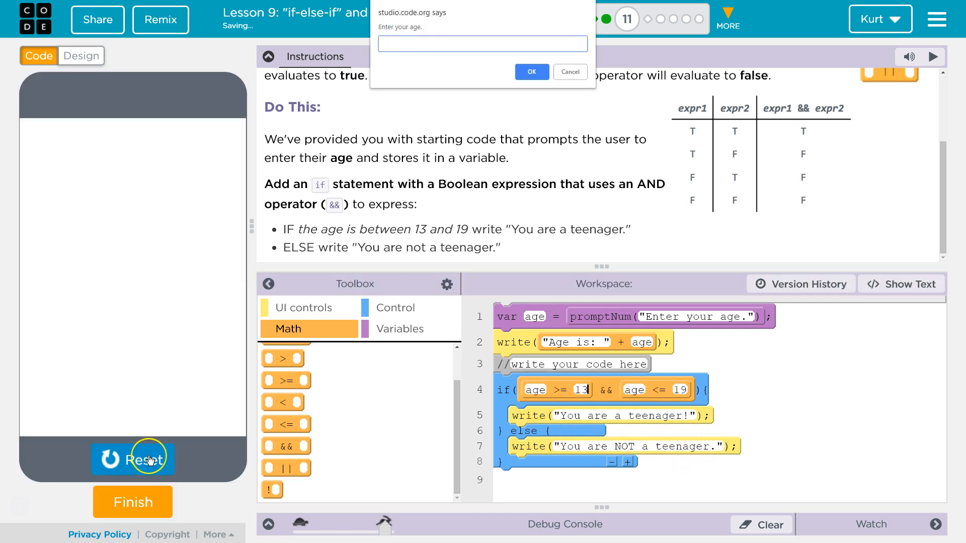
{"action": "type", "text": "15"}
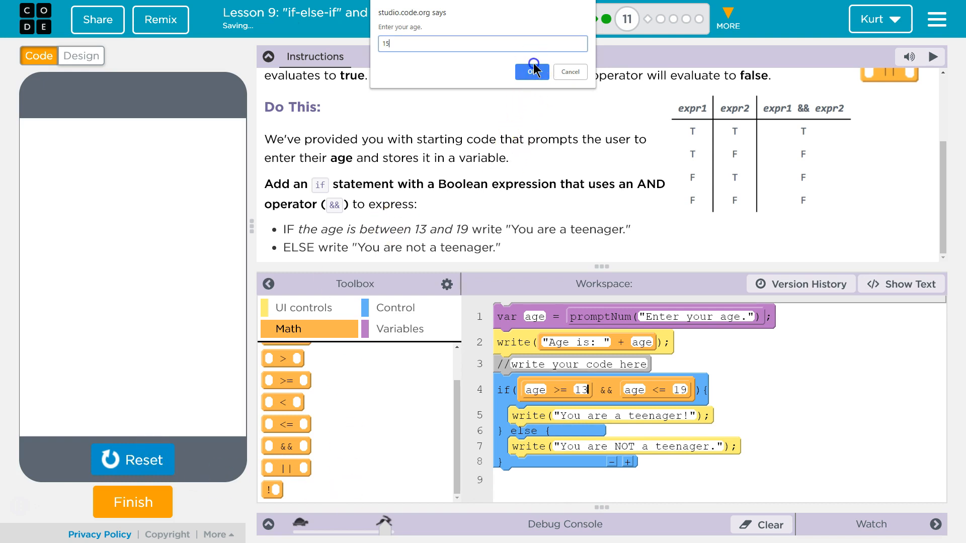
{"action": "left_click", "coordinate": [532, 72]}
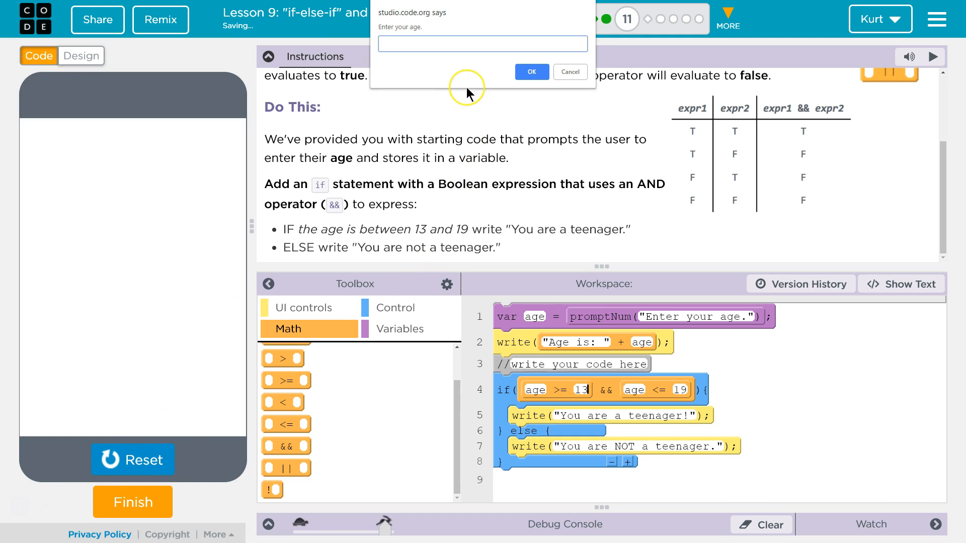
{"action": "type", "text": "22"}
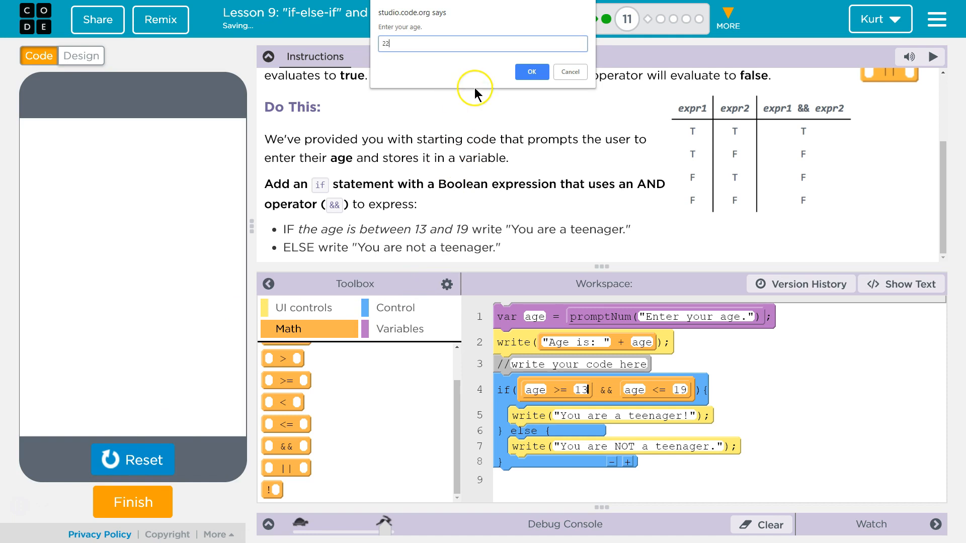
{"action": "left_click", "coordinate": [530, 72]}
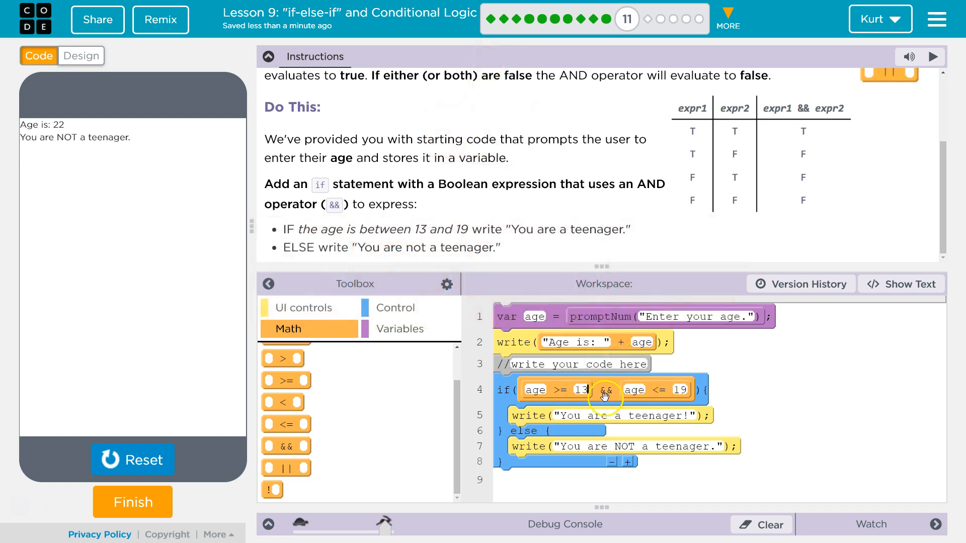
{"action": "mouse_move", "coordinate": [317, 472]}
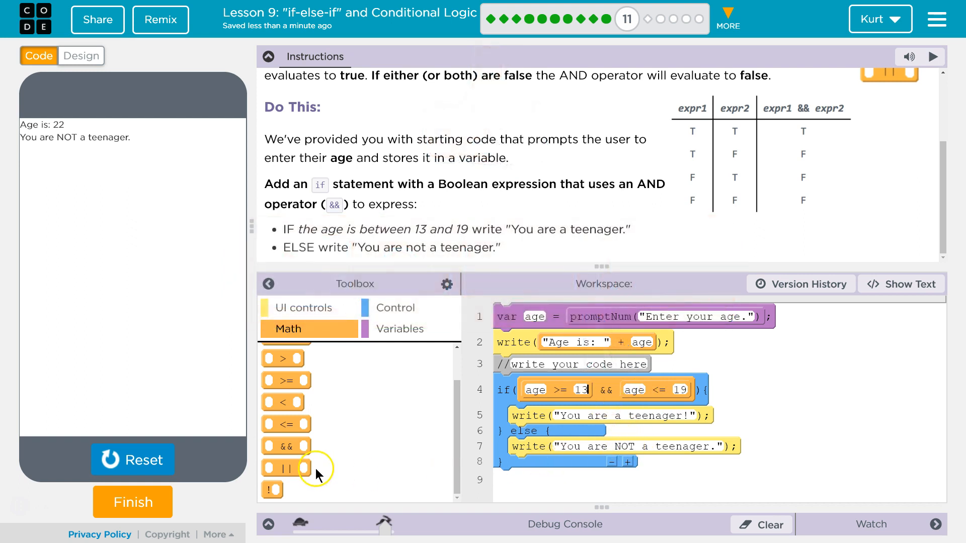